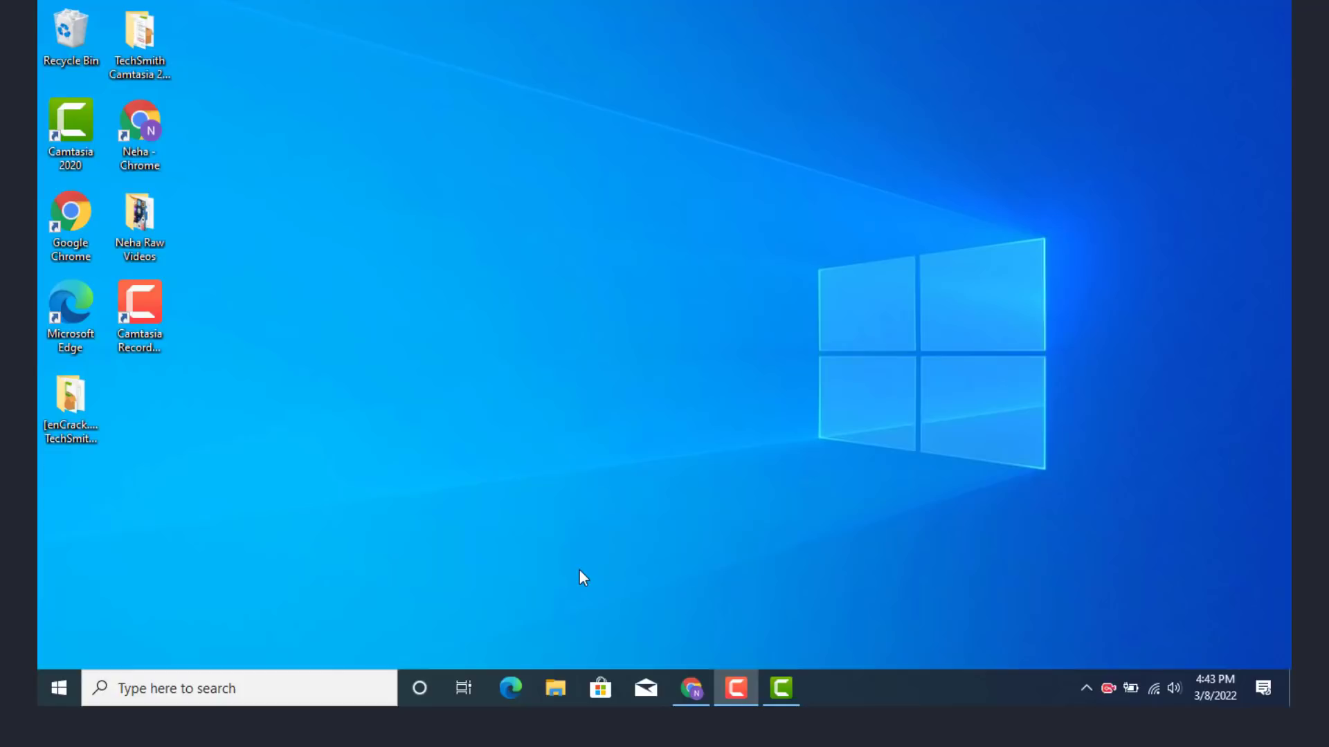
{"action": "mouse_move", "coordinate": [688, 688]}
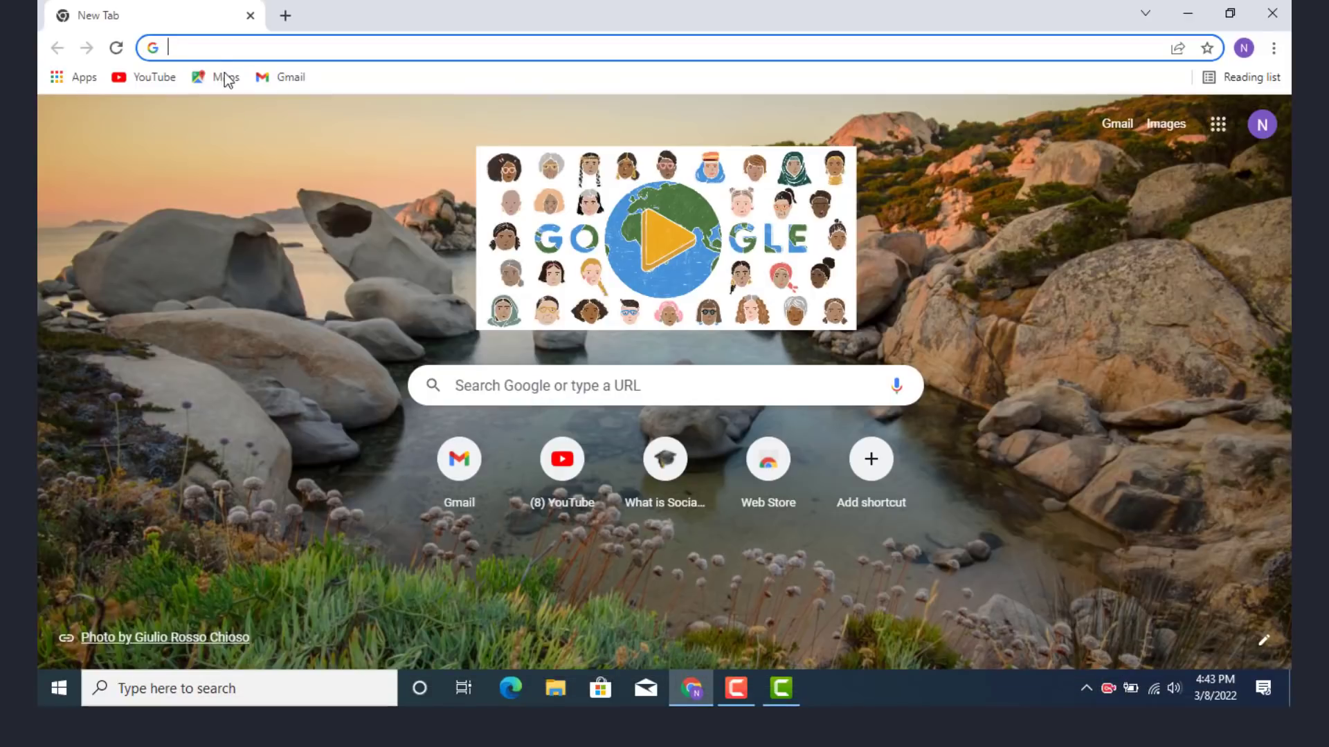
{"action": "mouse_move", "coordinate": [234, 46]}
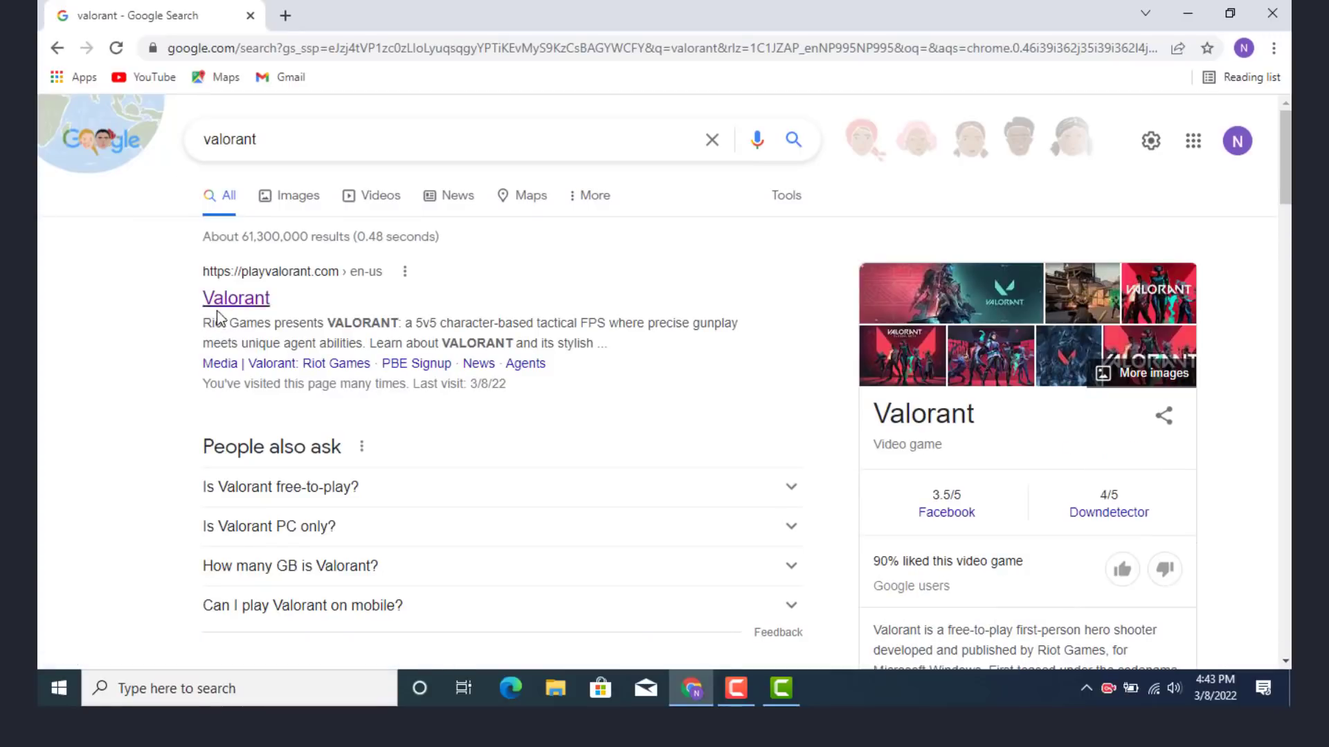
{"action": "mouse_move", "coordinate": [241, 305]}
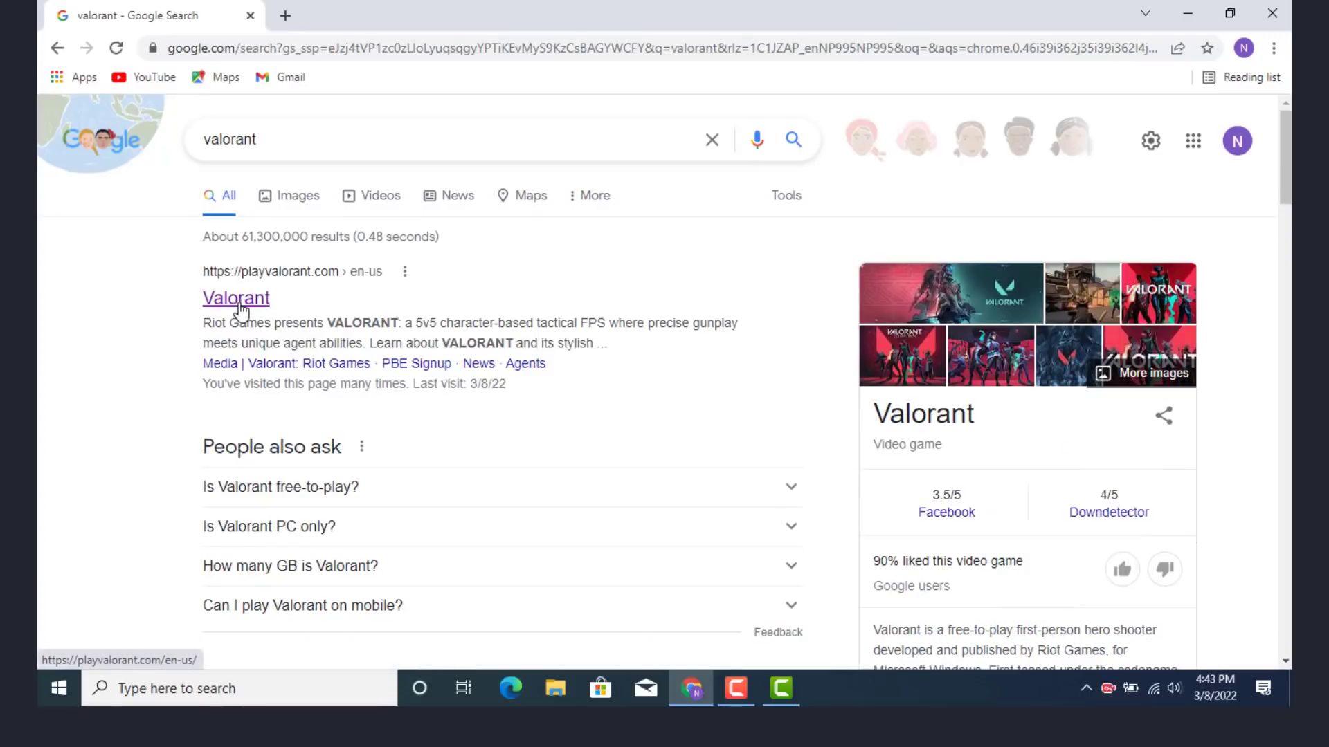
Open the Valorant site from search results and go to account Settings.
{"action": "left_click", "coordinate": [236, 297]}
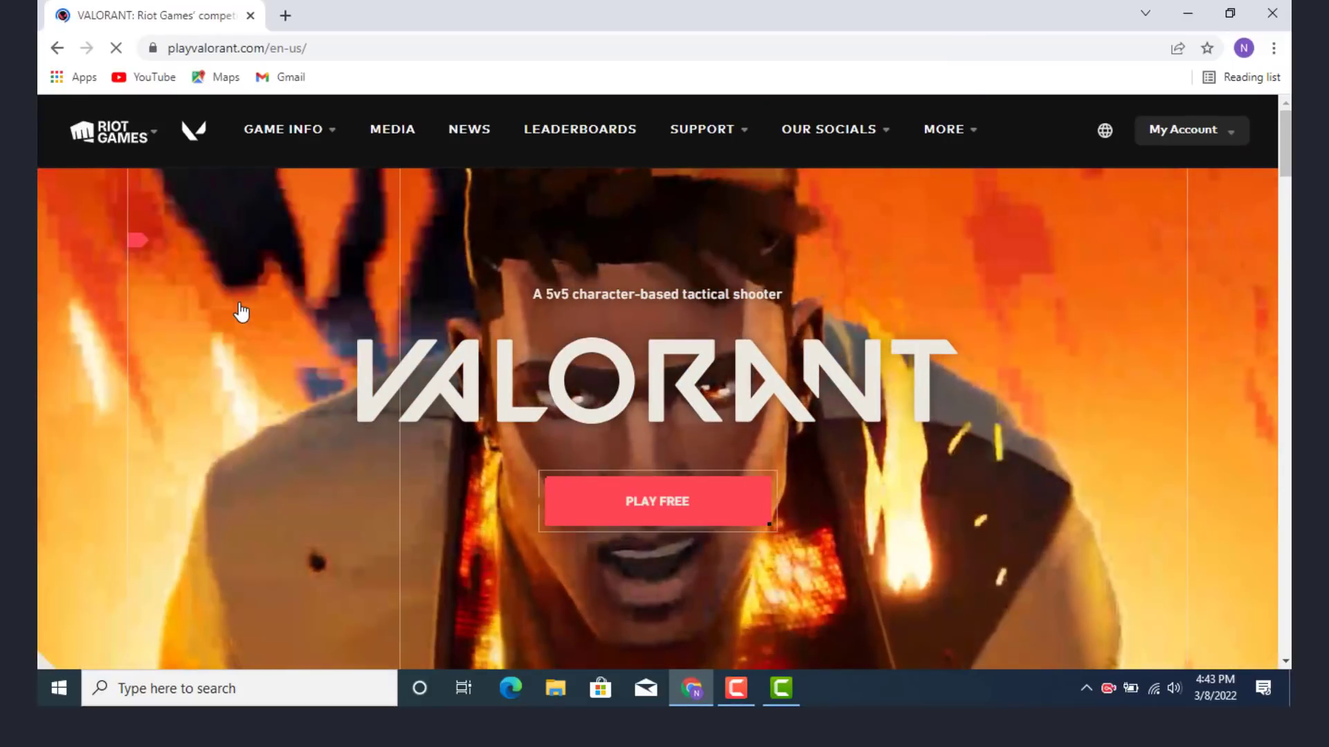
{"action": "mouse_move", "coordinate": [684, 180]}
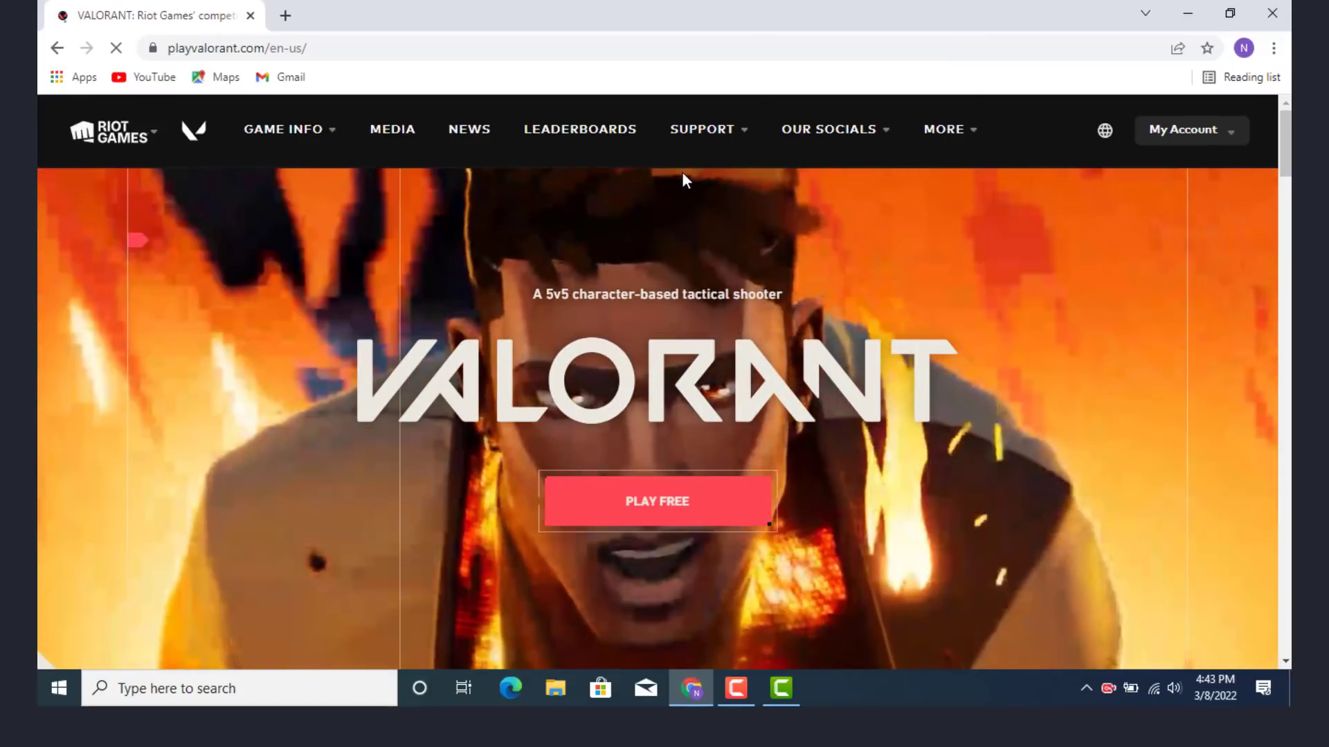
{"action": "left_click", "coordinate": [1186, 130]}
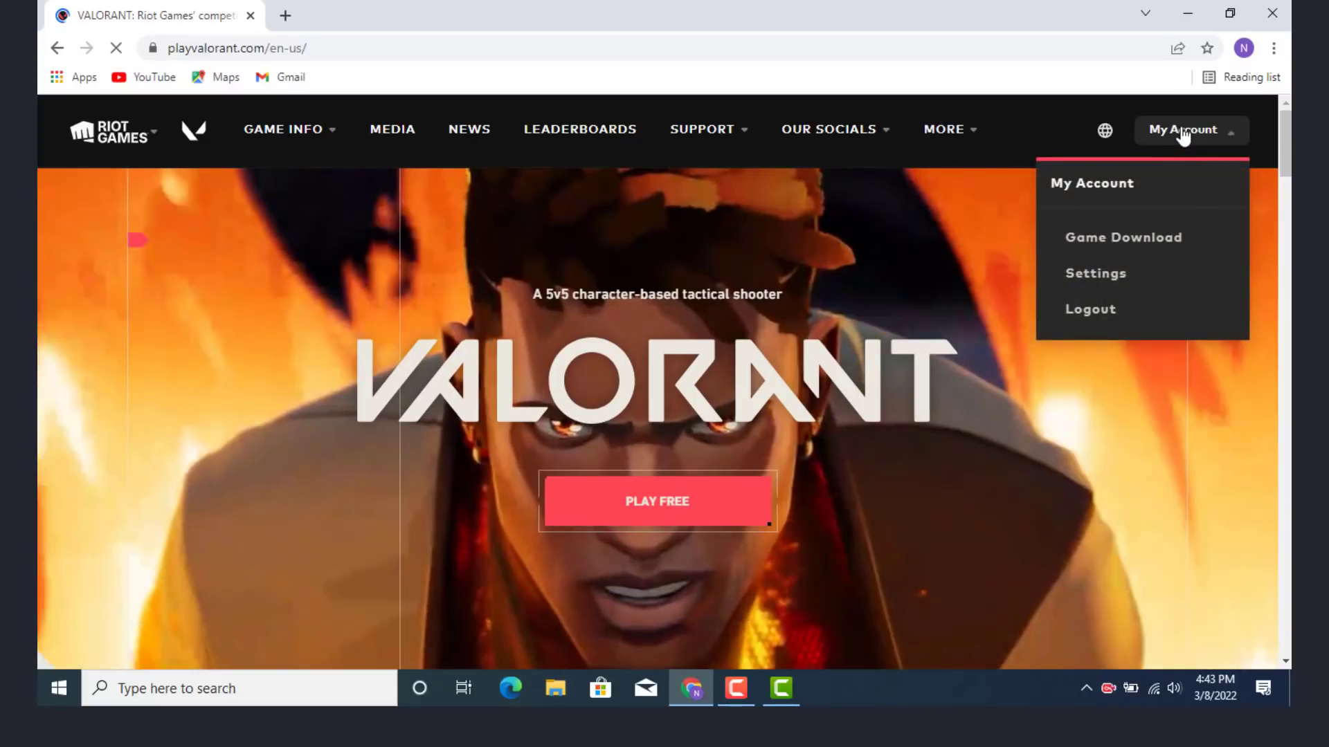
{"action": "mouse_move", "coordinate": [1175, 143]}
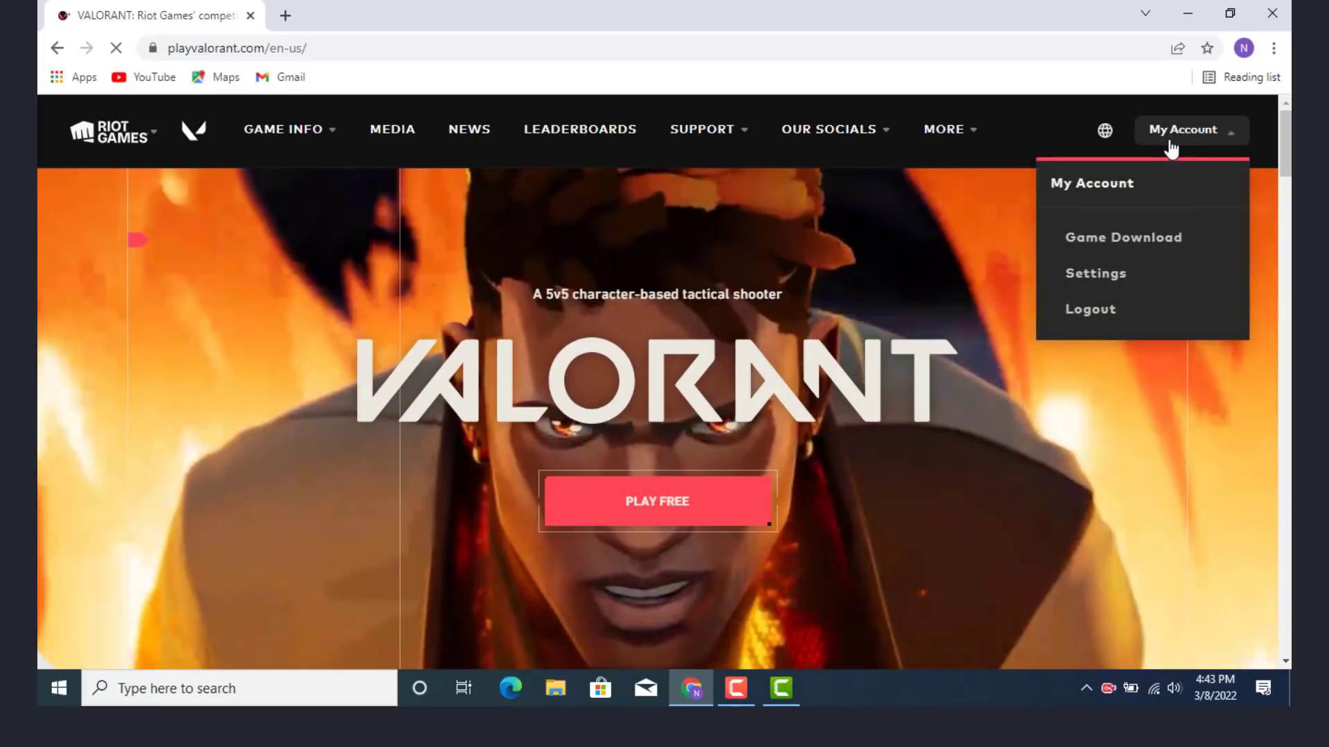
{"action": "mouse_move", "coordinate": [1123, 238]}
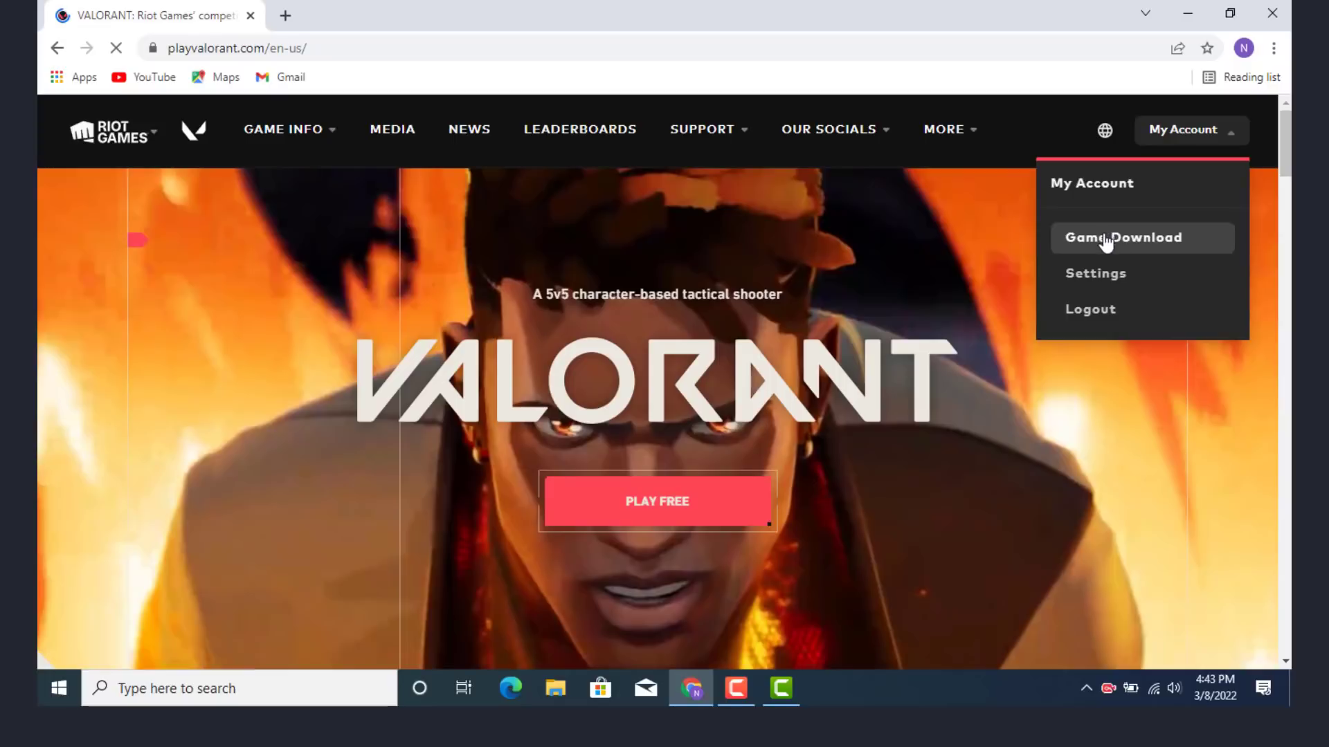
{"action": "mouse_move", "coordinate": [1094, 273]}
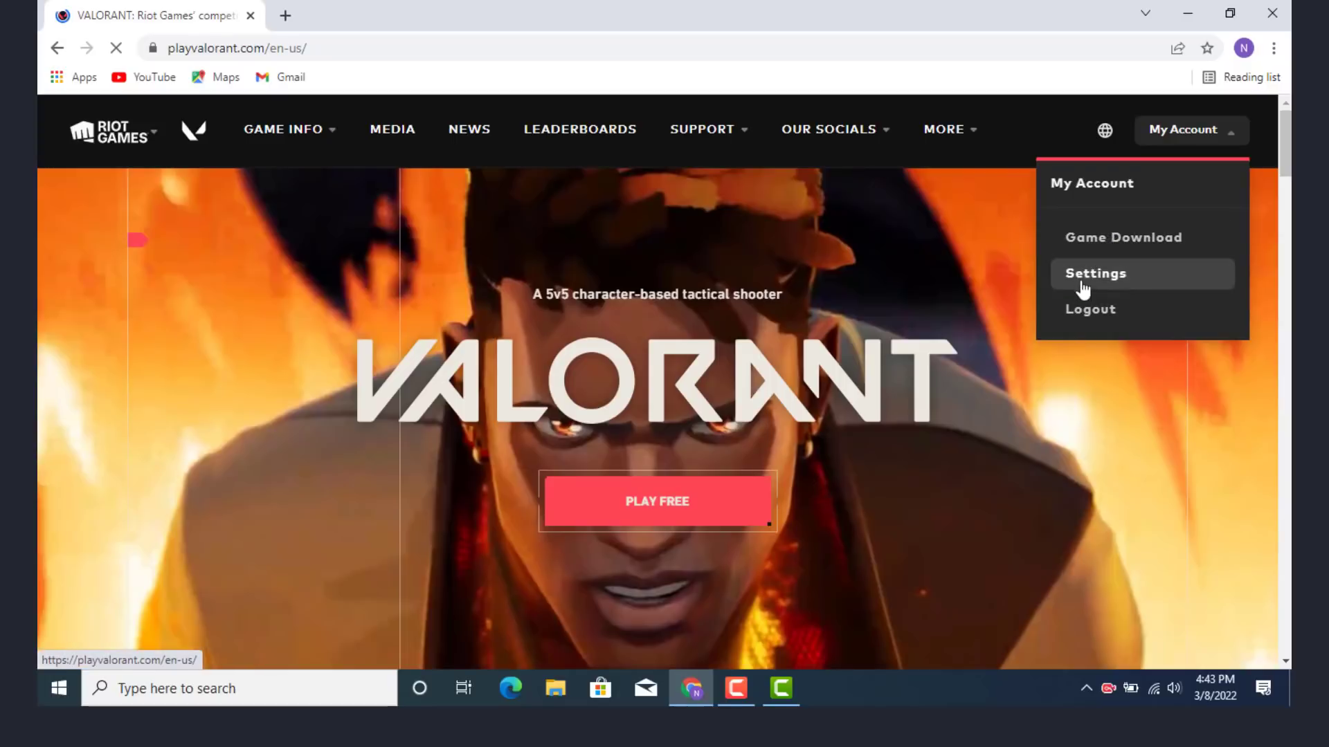
{"action": "mouse_move", "coordinate": [1083, 284]}
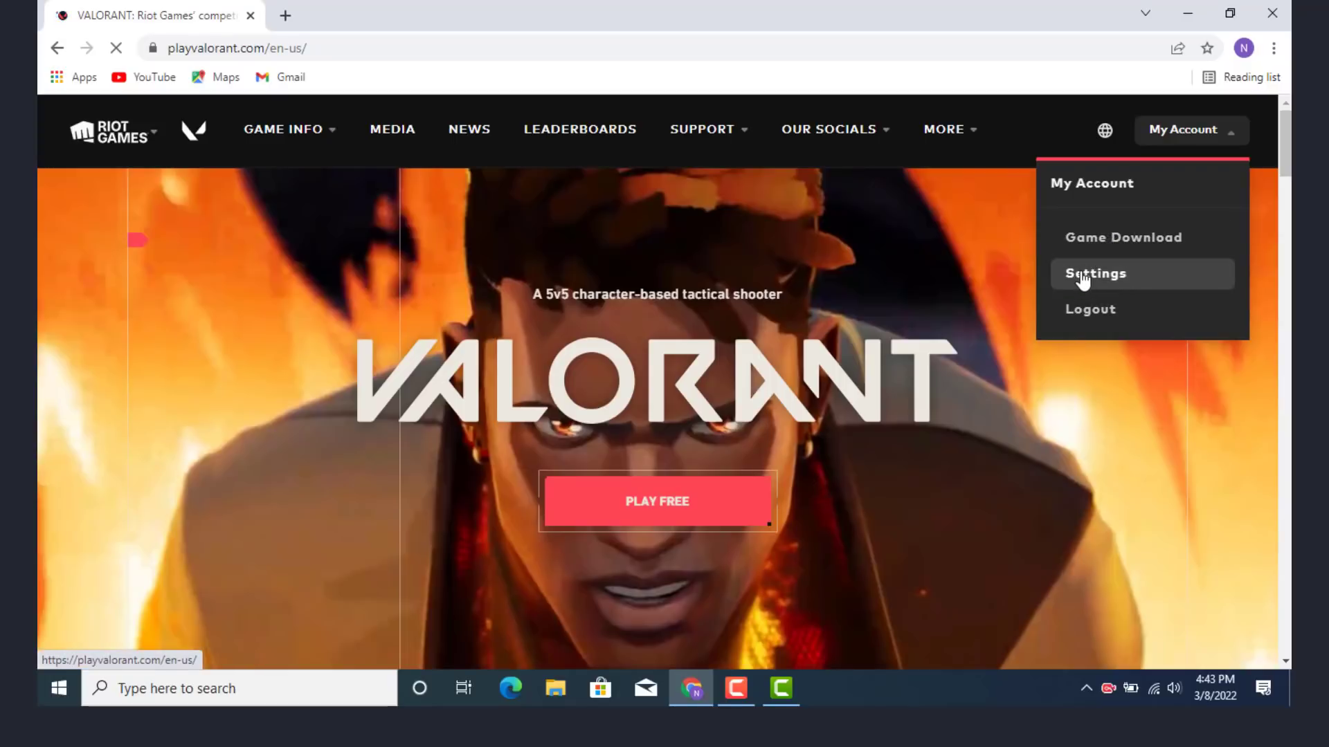
{"action": "left_click", "coordinate": [1095, 272]}
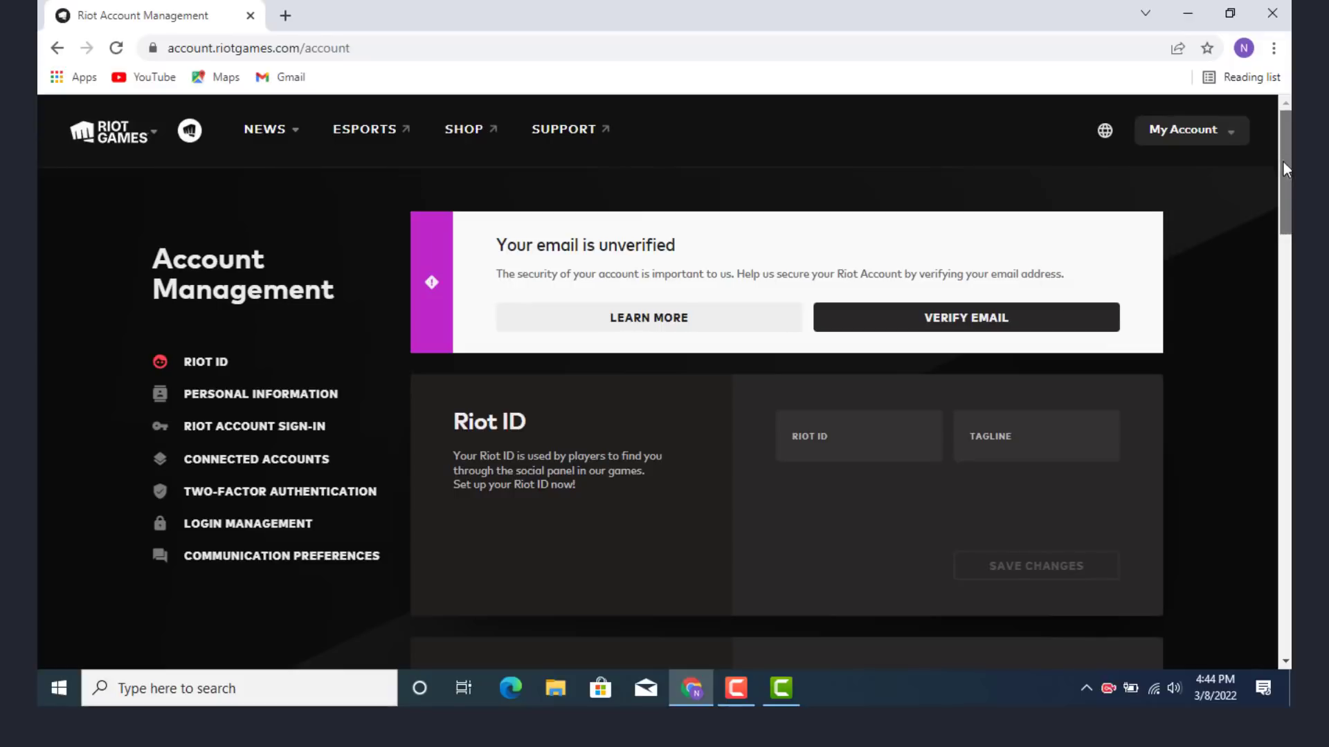
Scroll the Account Management page to the Riot Account Sign-In section.
{"action": "scroll", "scroll_direction": "down", "scroll_amount": 3}
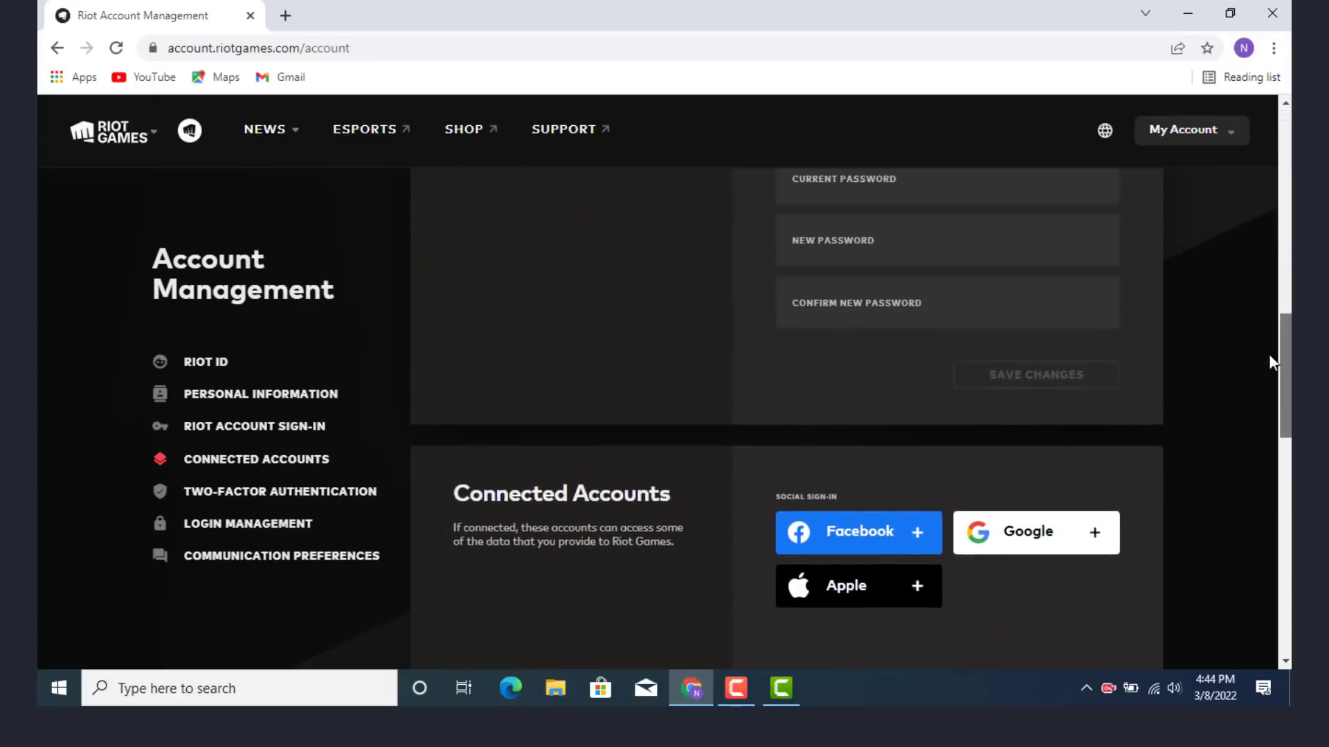
{"action": "scroll", "scroll_direction": "up", "scroll_amount": 3}
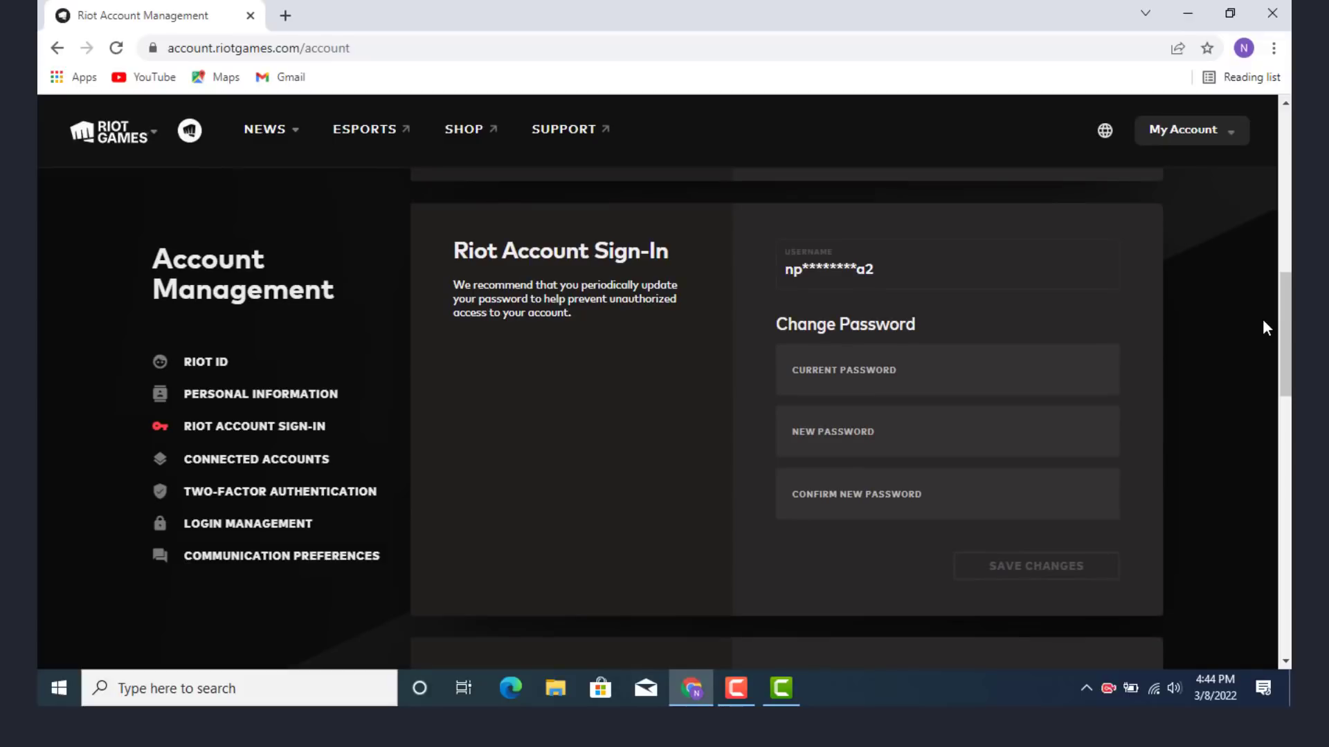
{"action": "mouse_move", "coordinate": [494, 317]}
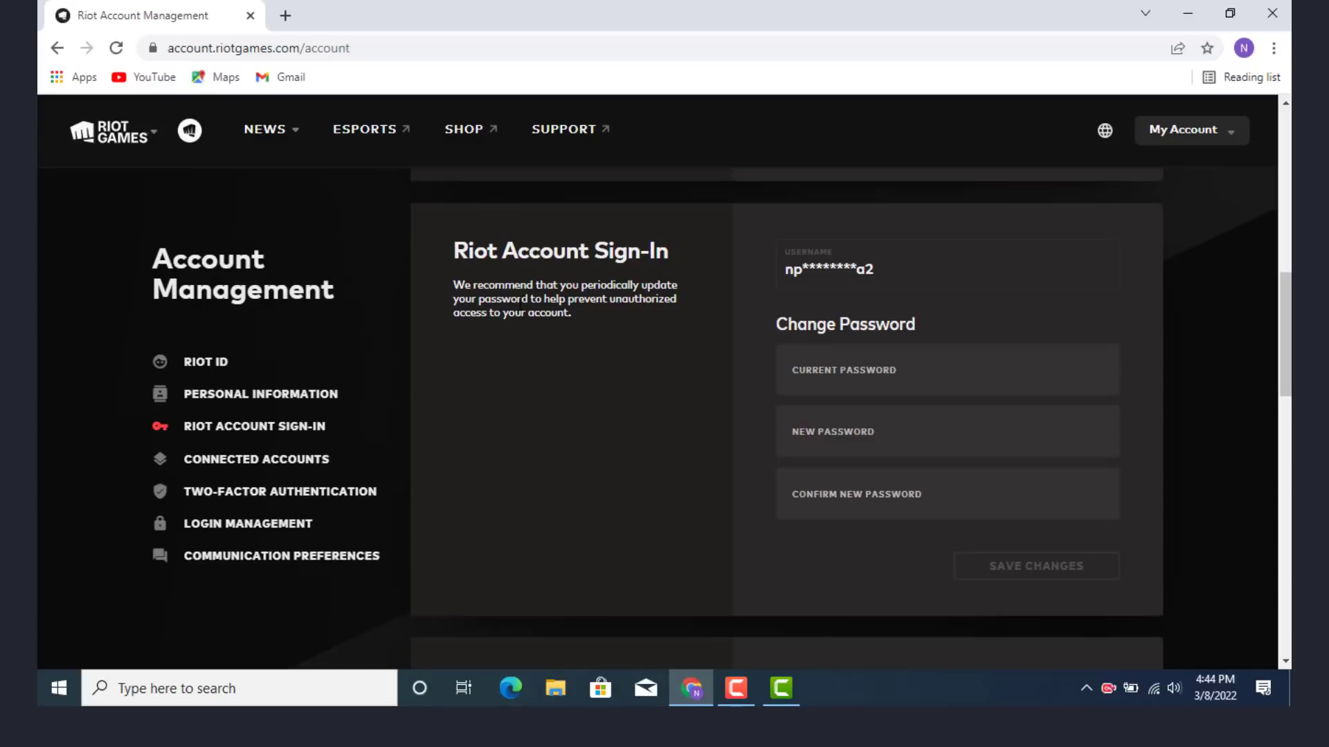
{"action": "mouse_move", "coordinate": [512, 331]}
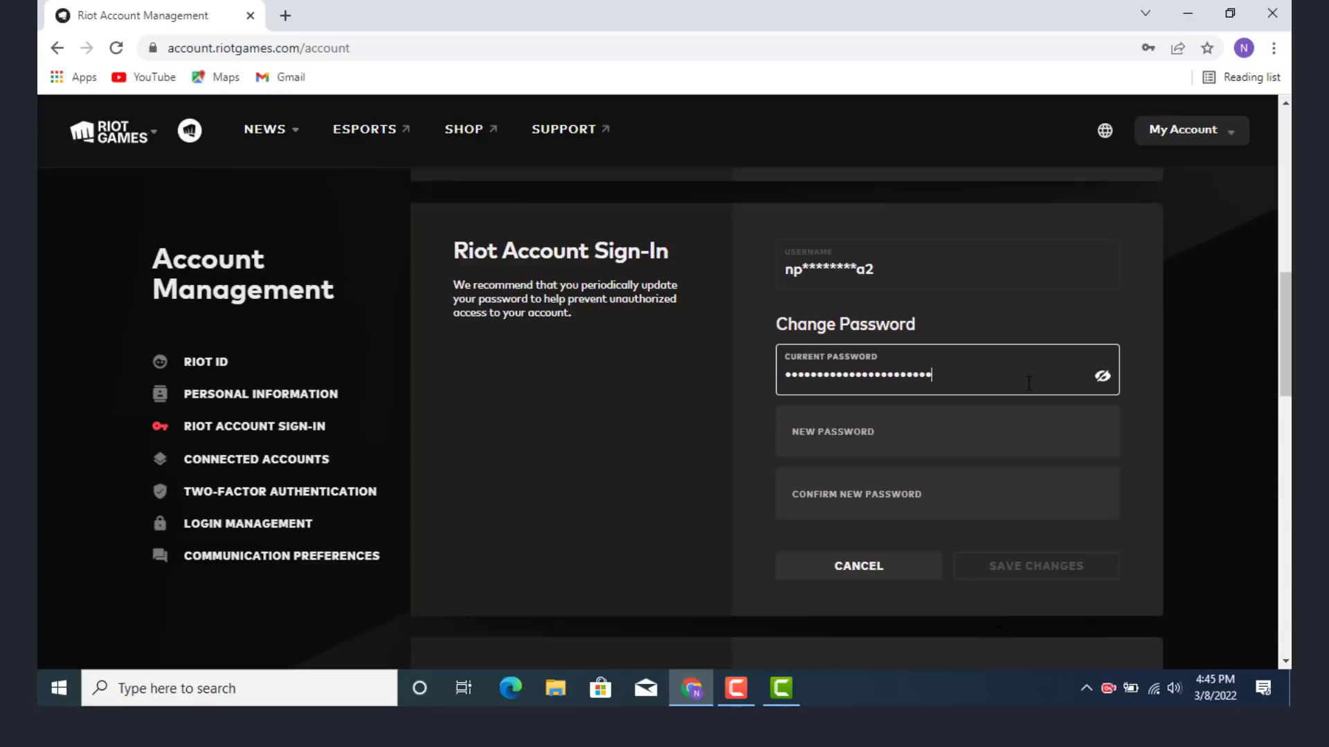
{"action": "mouse_move", "coordinate": [915, 452]}
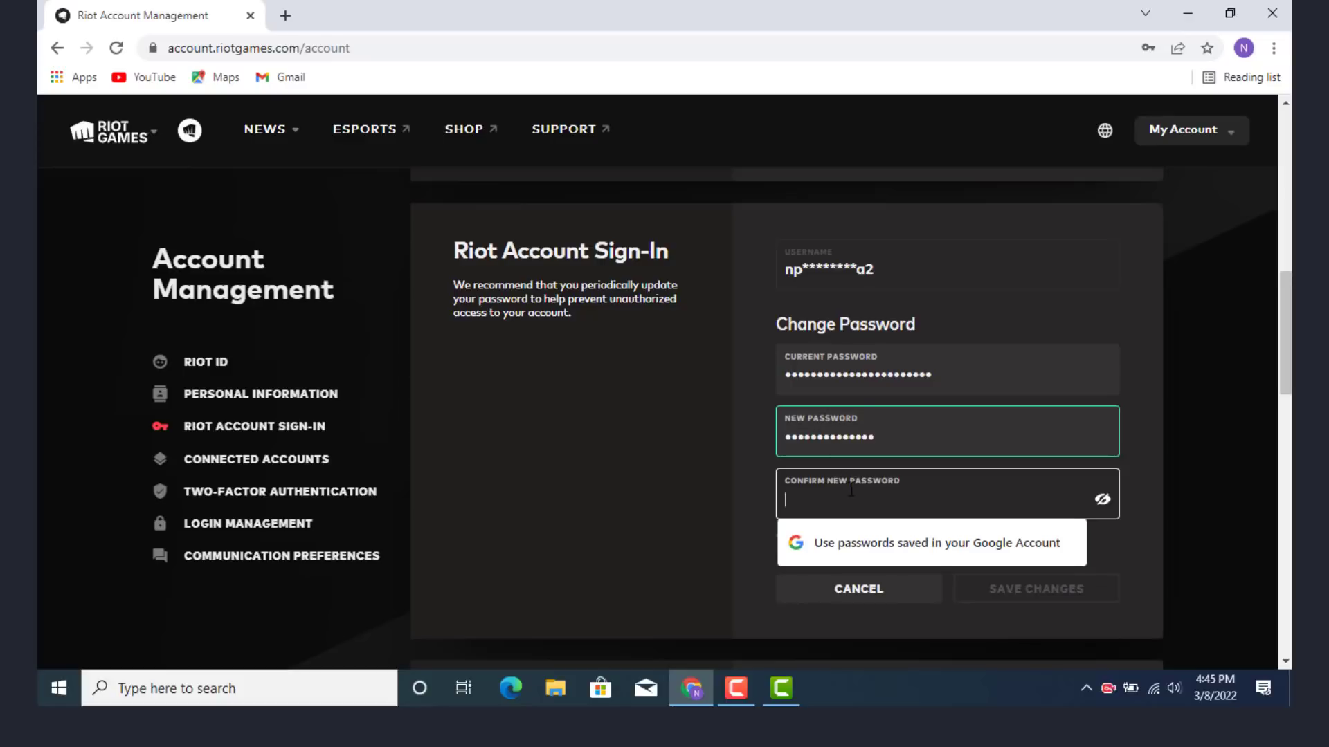
Enter the current password, the new password and its confirmation.
{"action": "type", "text": "••••••••••••••"}
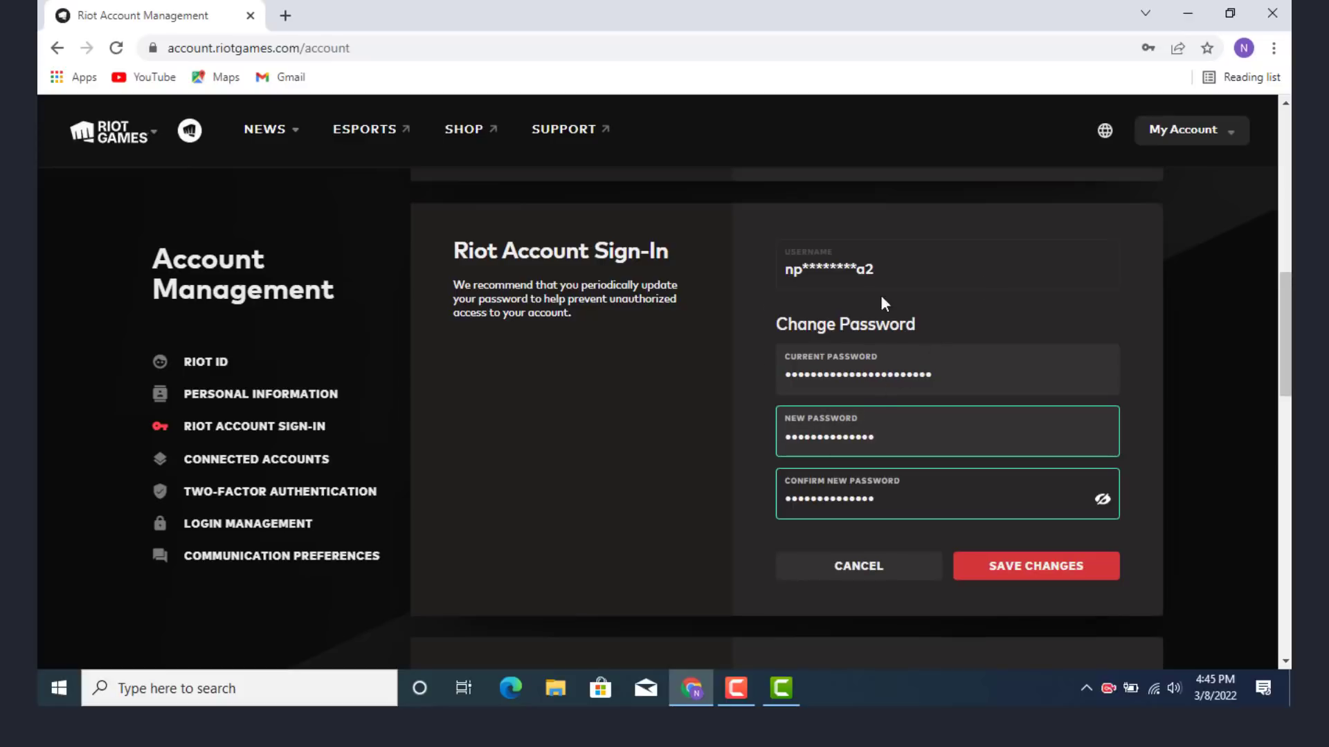
{"action": "mouse_move", "coordinate": [1055, 553]}
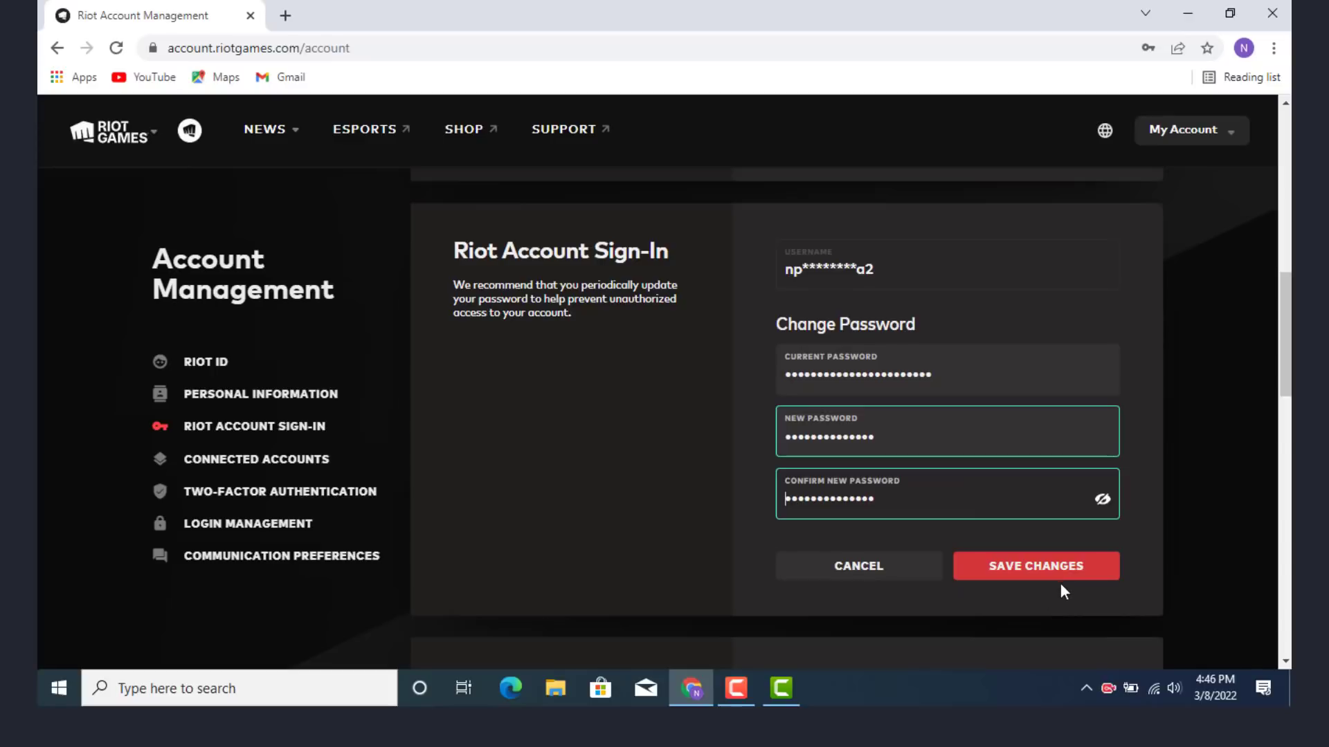
{"action": "mouse_move", "coordinate": [1005, 599]}
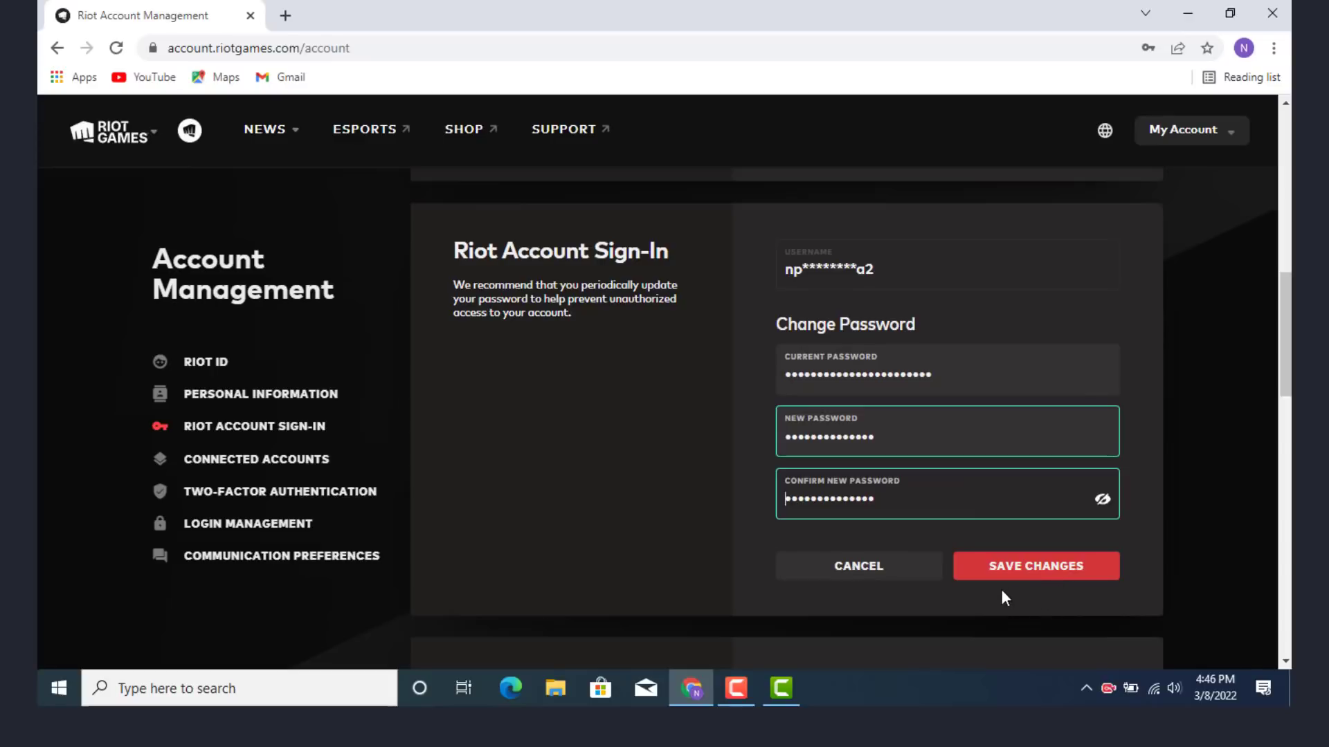
{"action": "mouse_move", "coordinate": [1029, 580]}
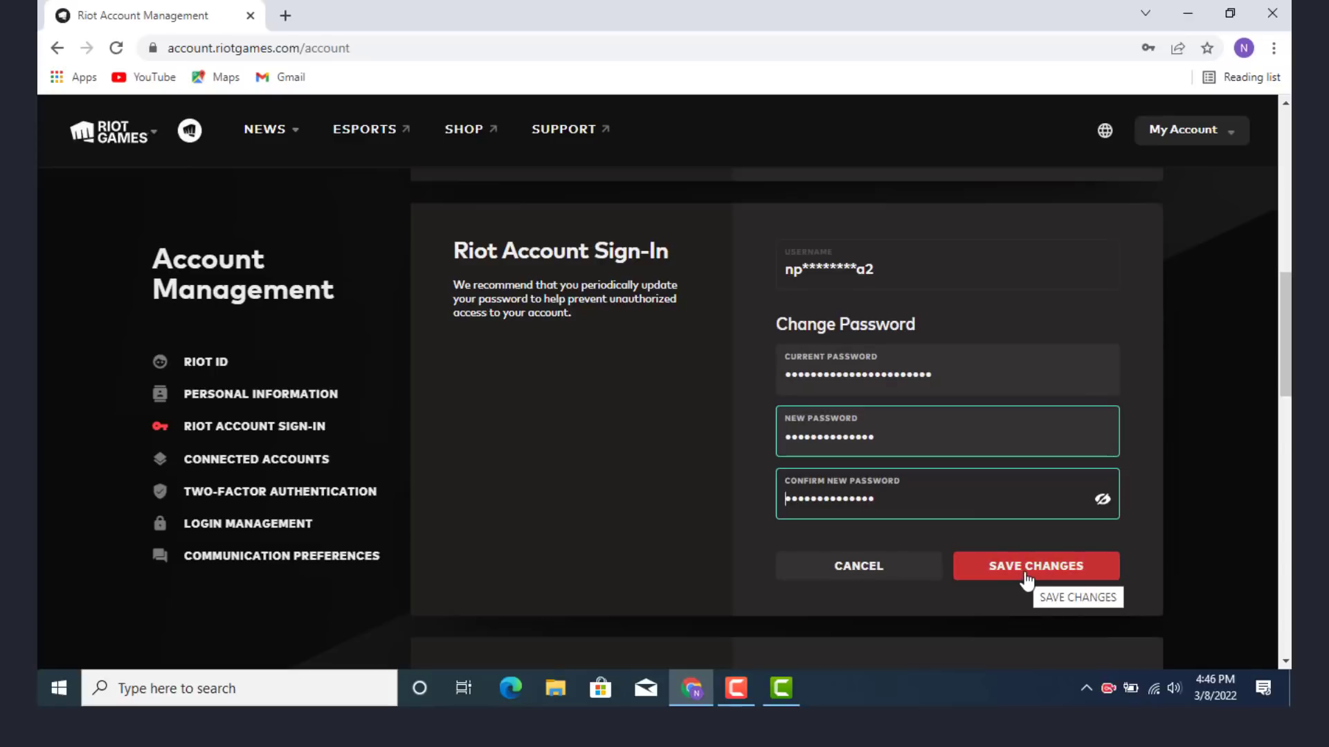
Save the password change until the green checkmark appears.
{"action": "left_click", "coordinate": [1036, 566]}
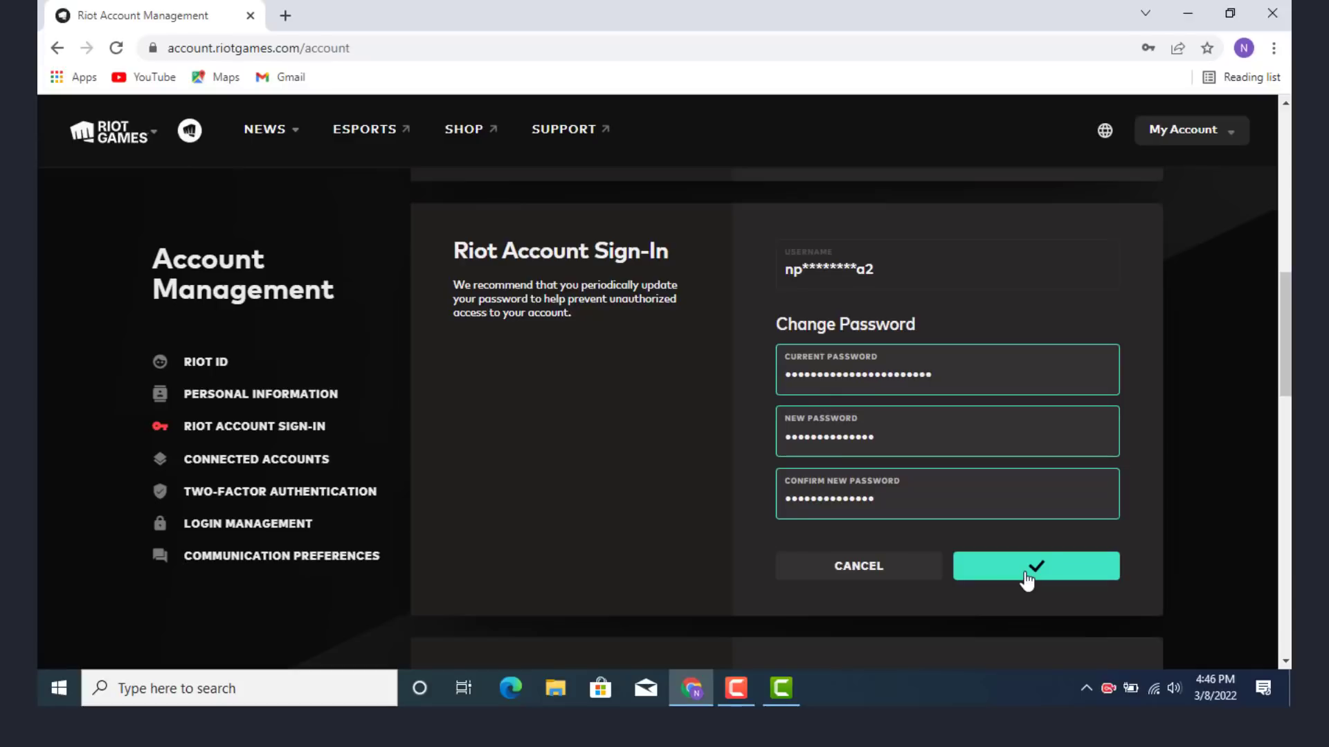
{"action": "left_click", "coordinate": [1034, 566]}
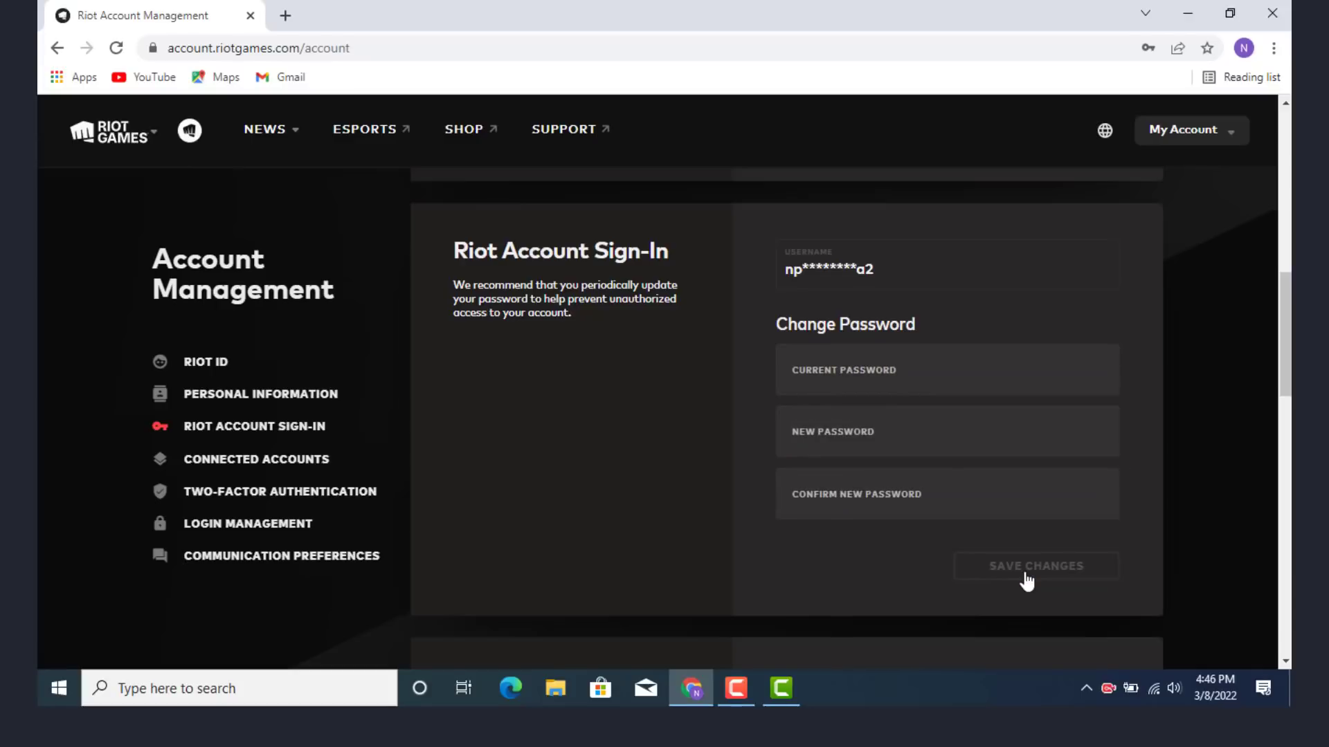